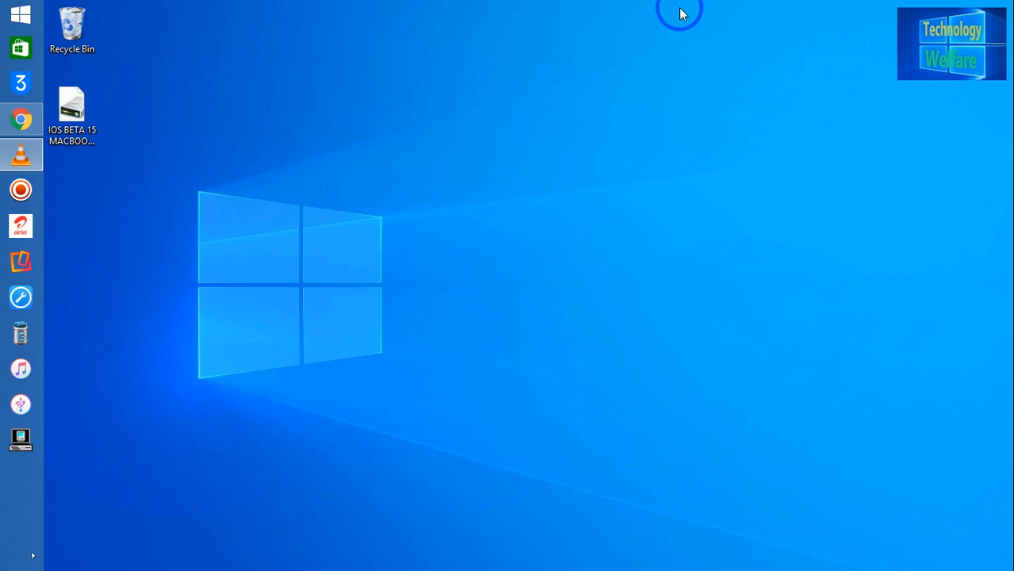
pyautogui.moveTo(533, 4)
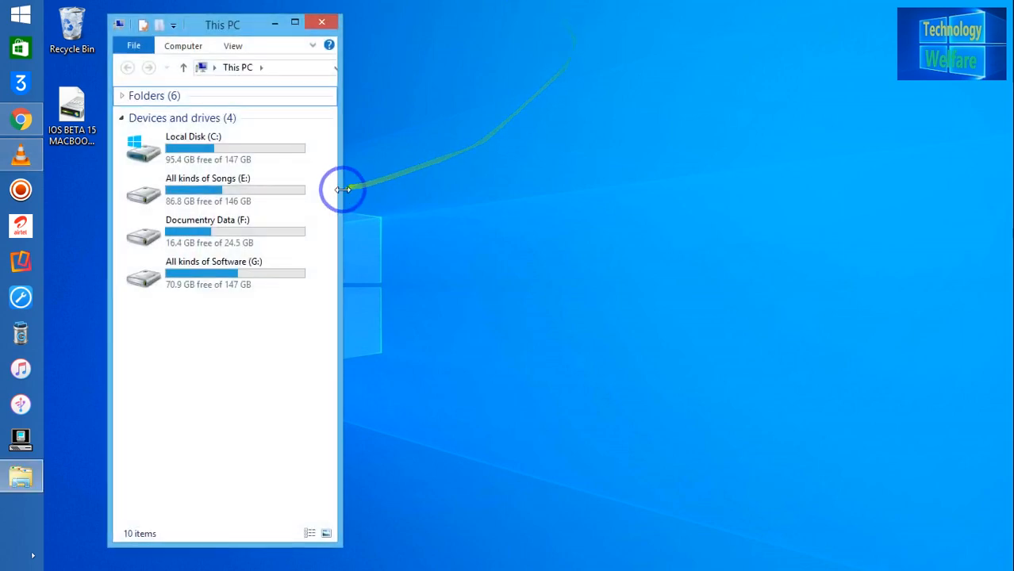
# - Check the 1015beta1 ISO's properties (6.12 GB) on the Songs drive, then close Explorer
pyautogui.doubleClick(208, 190)
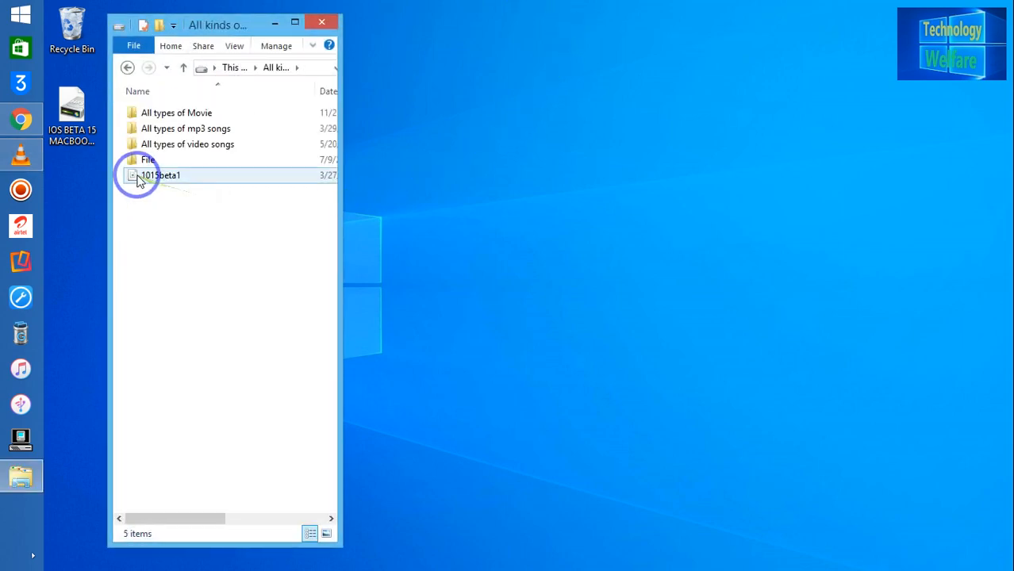
pyautogui.rightClick(157, 176)
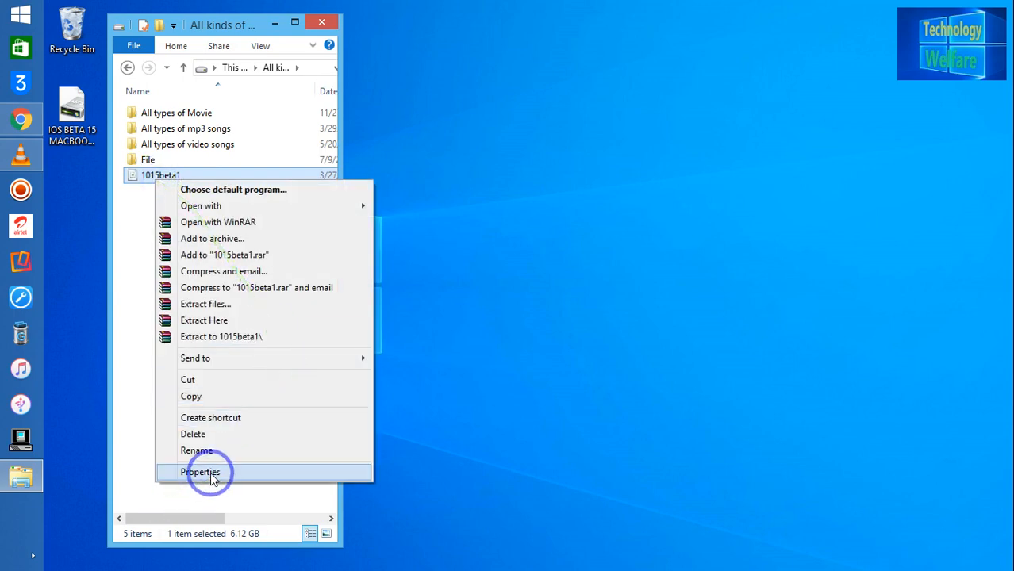
pyautogui.click(200, 472)
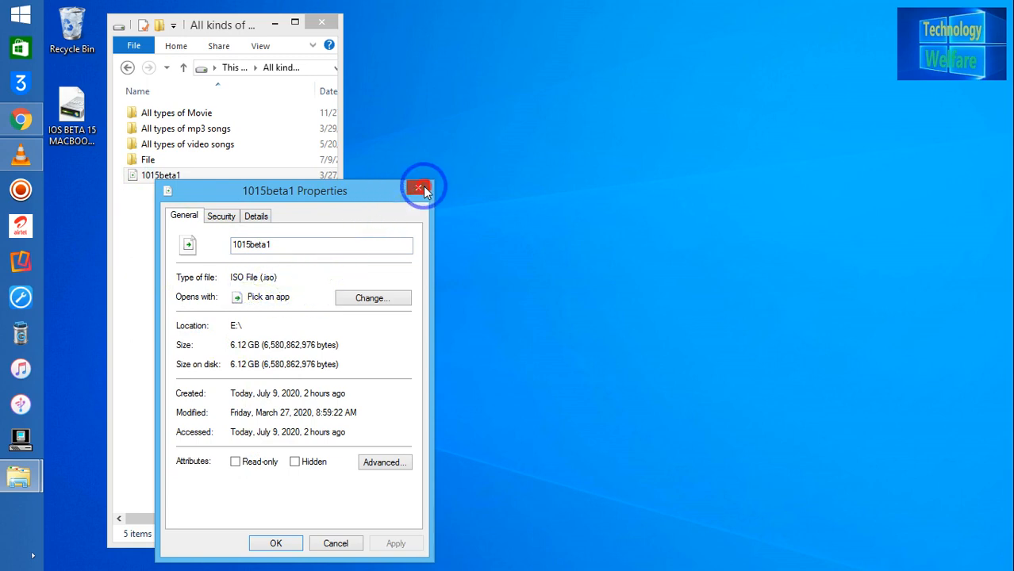
pyautogui.click(420, 188)
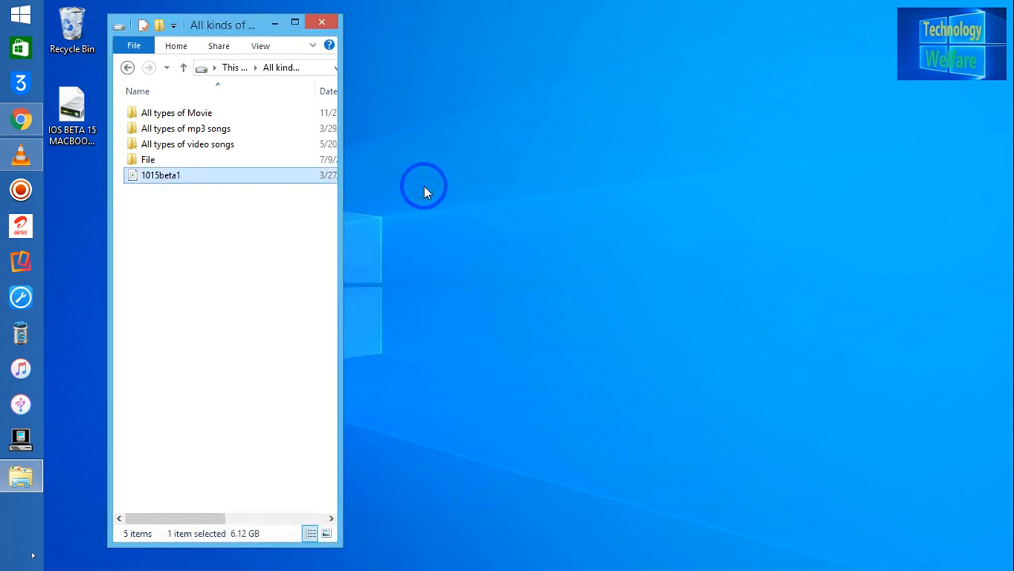
pyautogui.moveTo(324, 21)
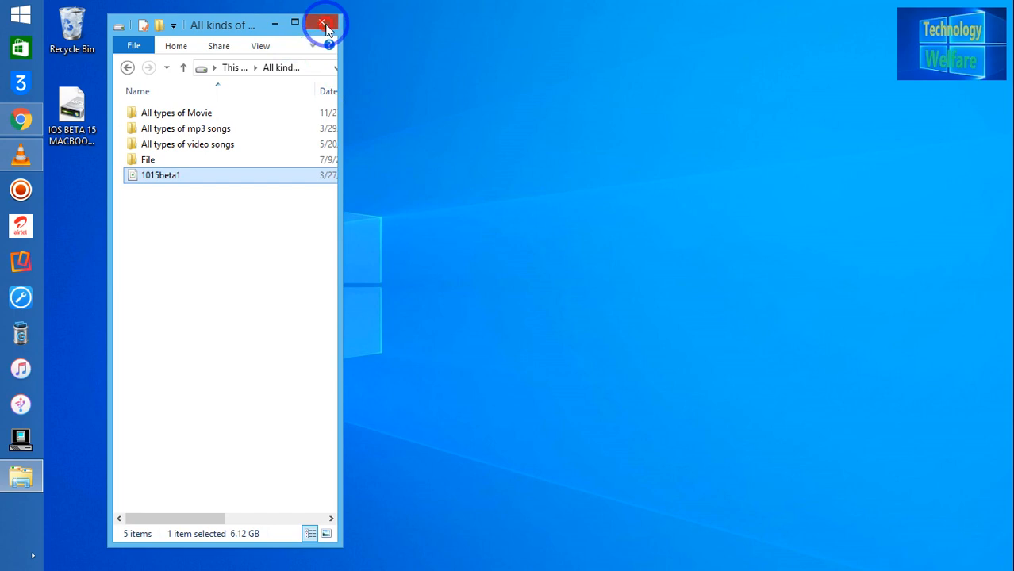
pyautogui.click(326, 24)
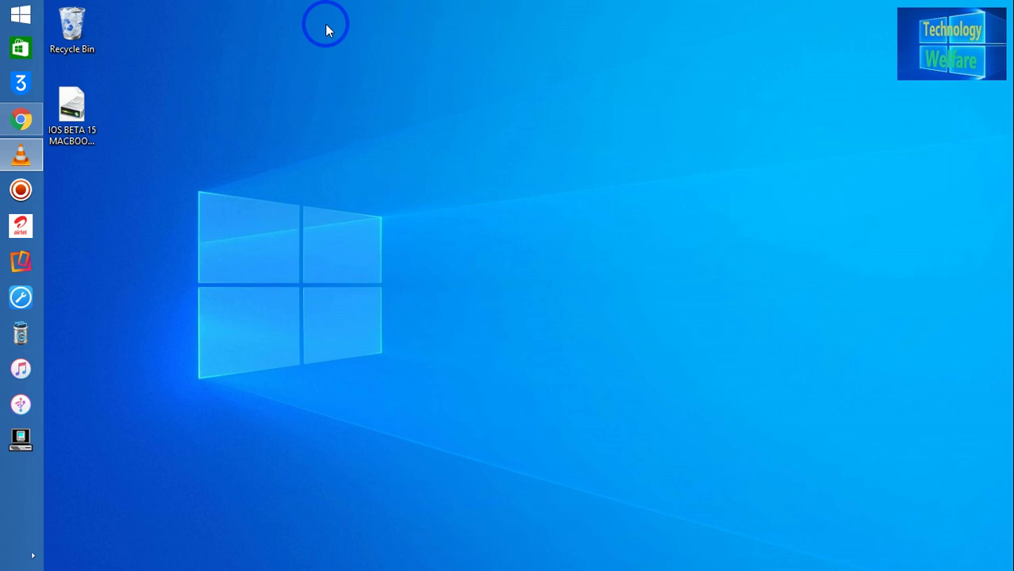
# - Review the desktop IOS BETA 15 DMG file's properties (6.12 GB, opens with TransMac)
pyautogui.click(71, 107)
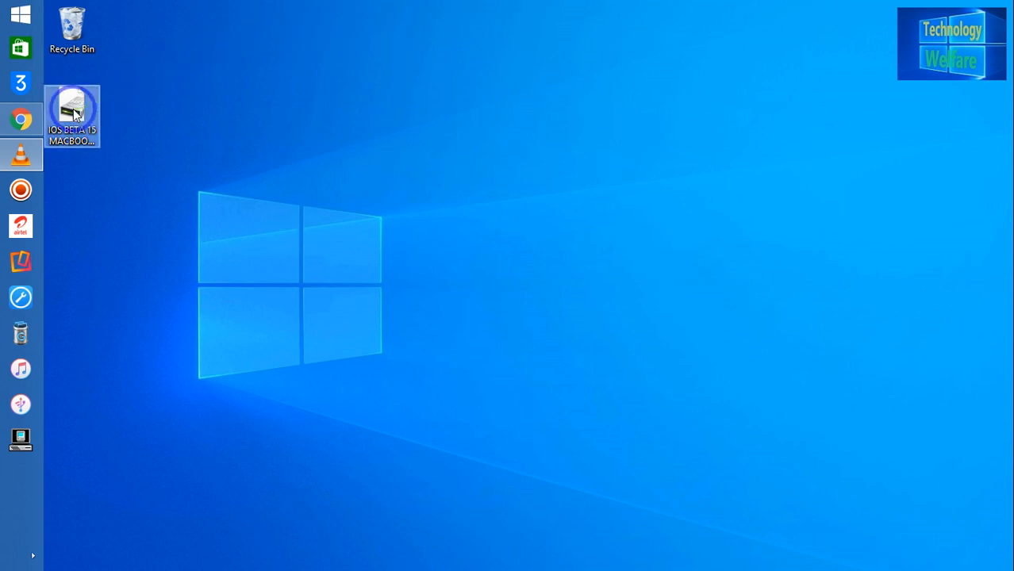
pyautogui.rightClick(73, 103)
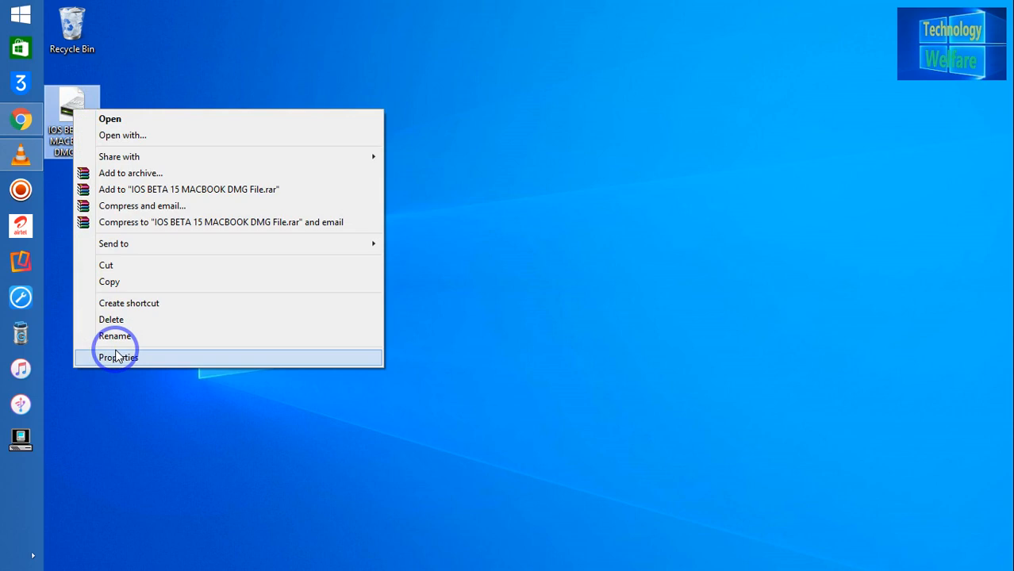
pyautogui.click(117, 356)
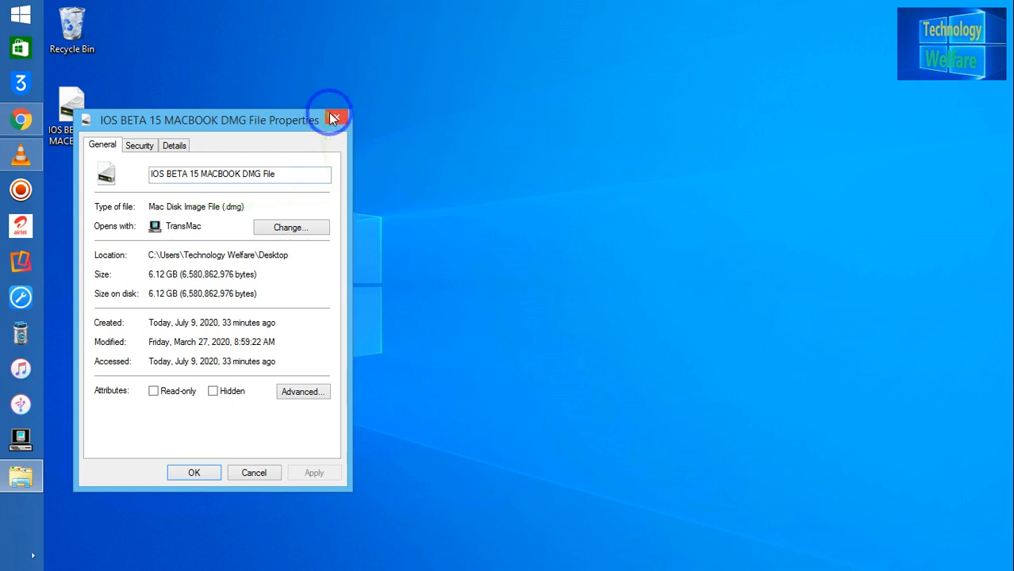
pyautogui.click(338, 118)
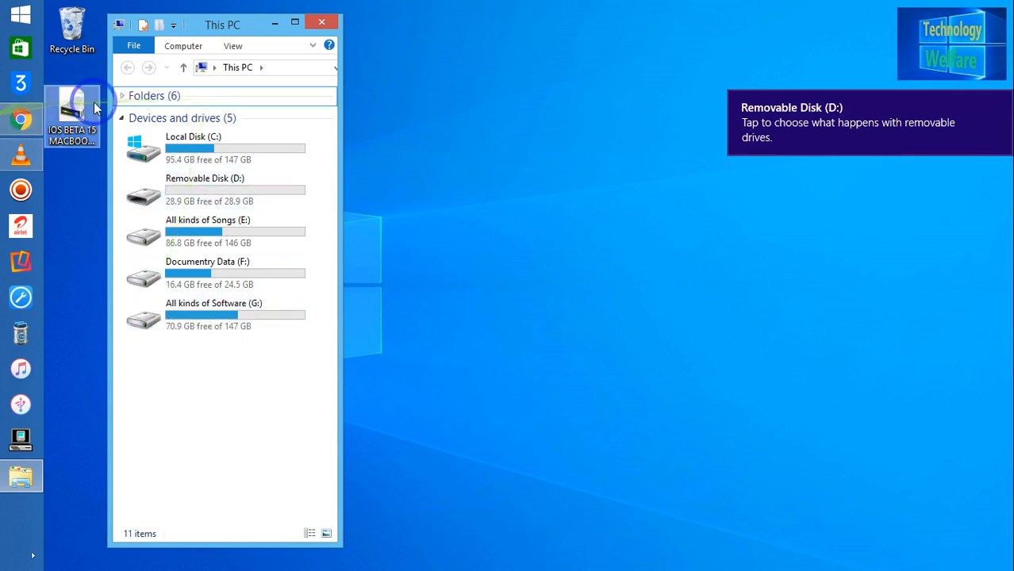
# - Recheck the DMG file's properties, select Removable Disk (D:), and close This PC
pyautogui.rightClick(71, 99)
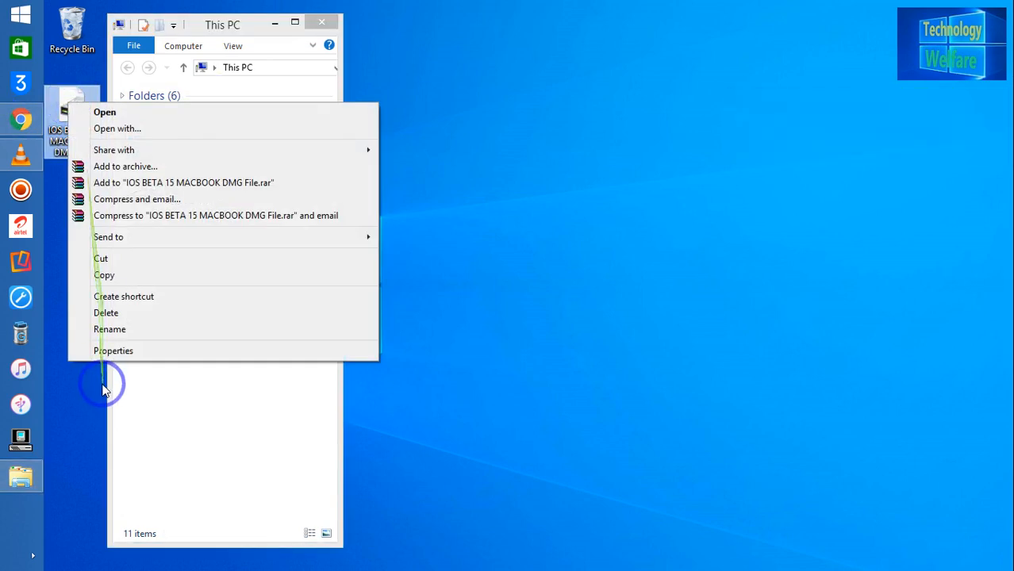
pyautogui.click(112, 351)
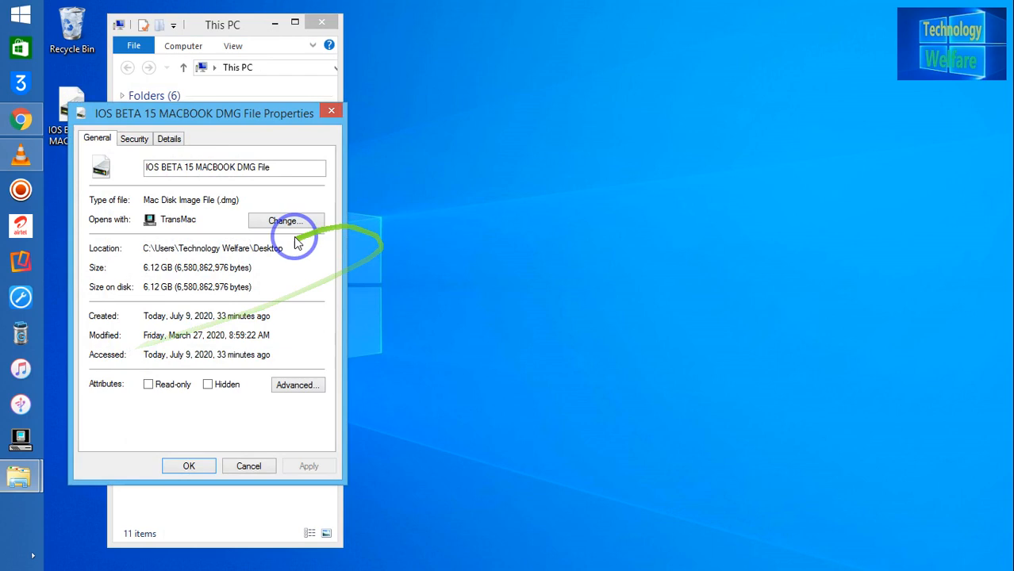
pyautogui.moveTo(360, 164)
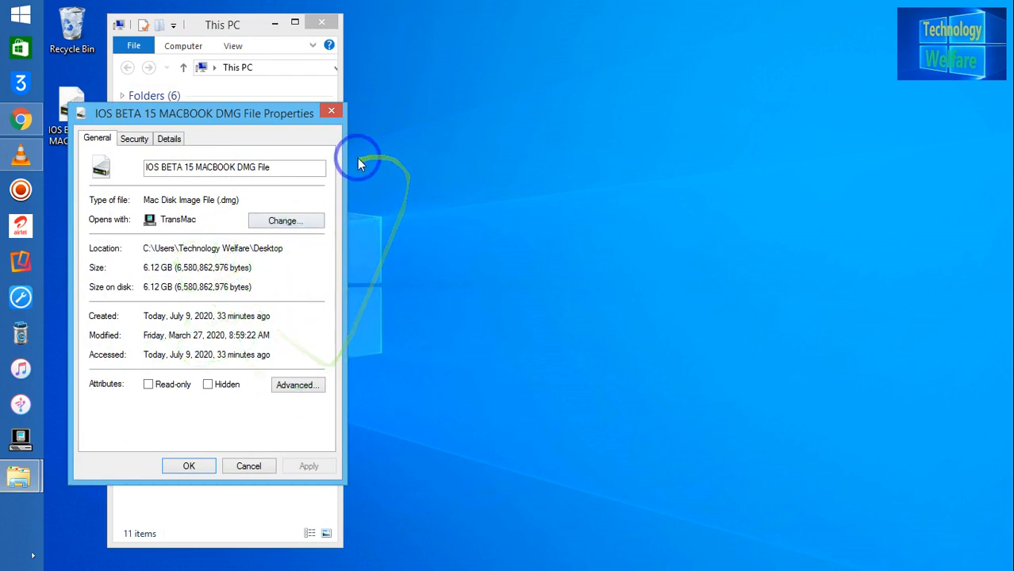
pyautogui.moveTo(256, 87)
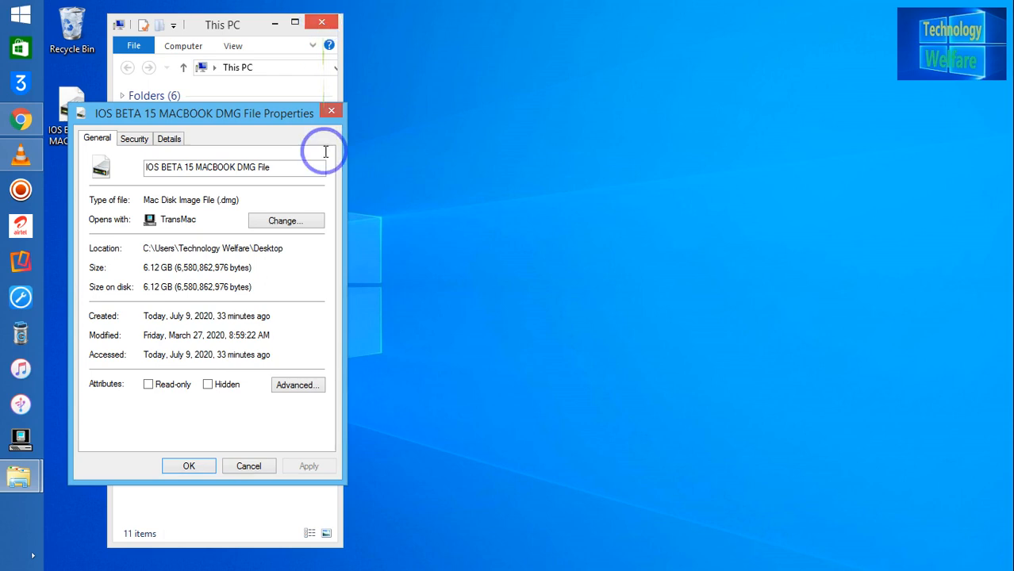
pyautogui.moveTo(331, 110)
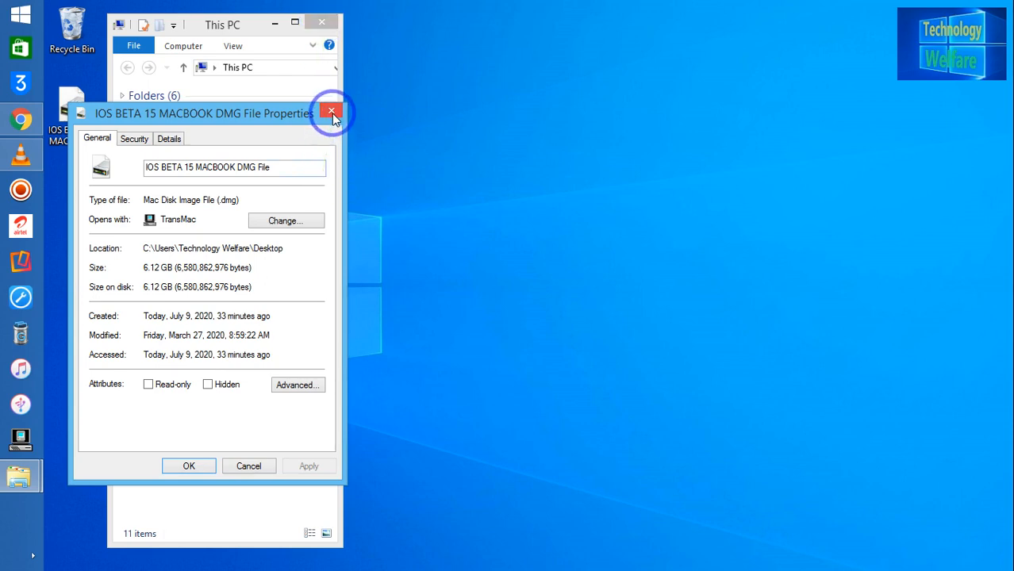
pyautogui.moveTo(333, 112)
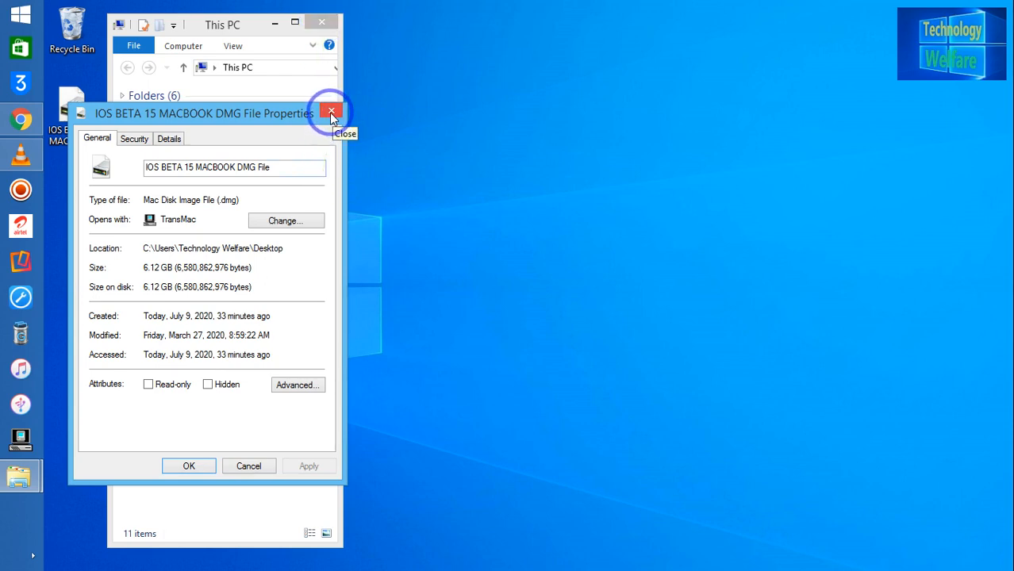
pyautogui.click(331, 111)
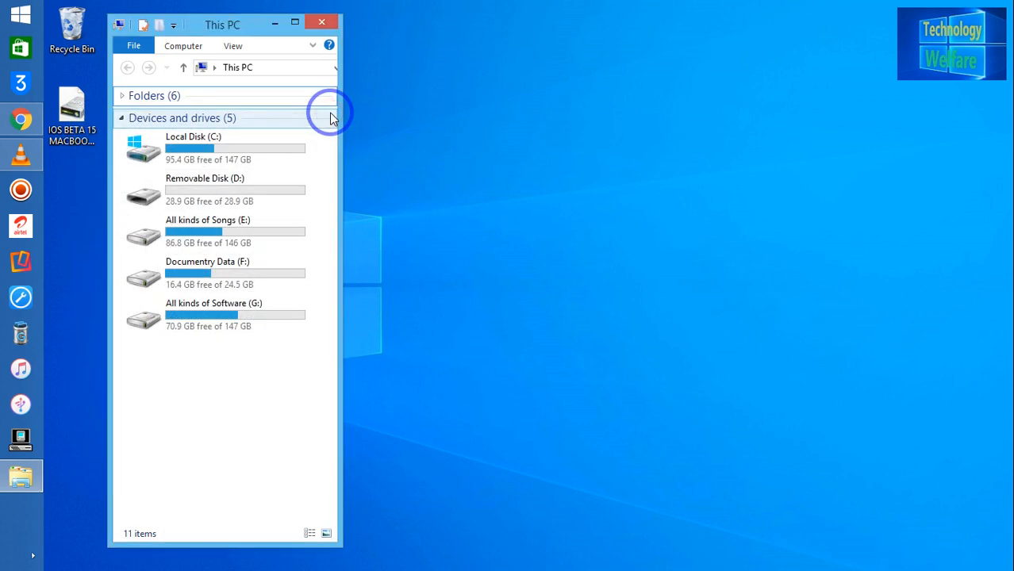
pyautogui.click(204, 189)
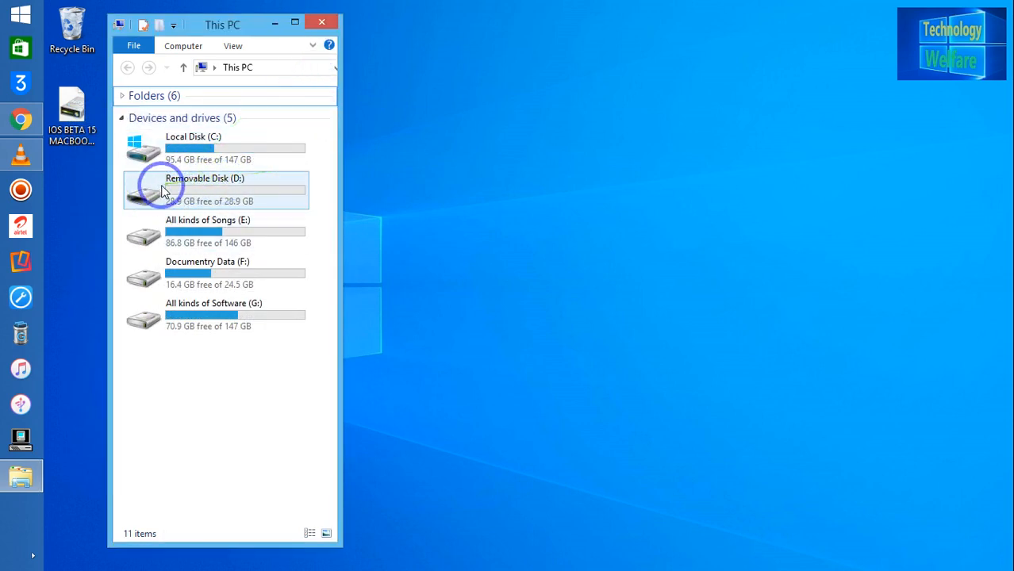
pyautogui.moveTo(158, 190)
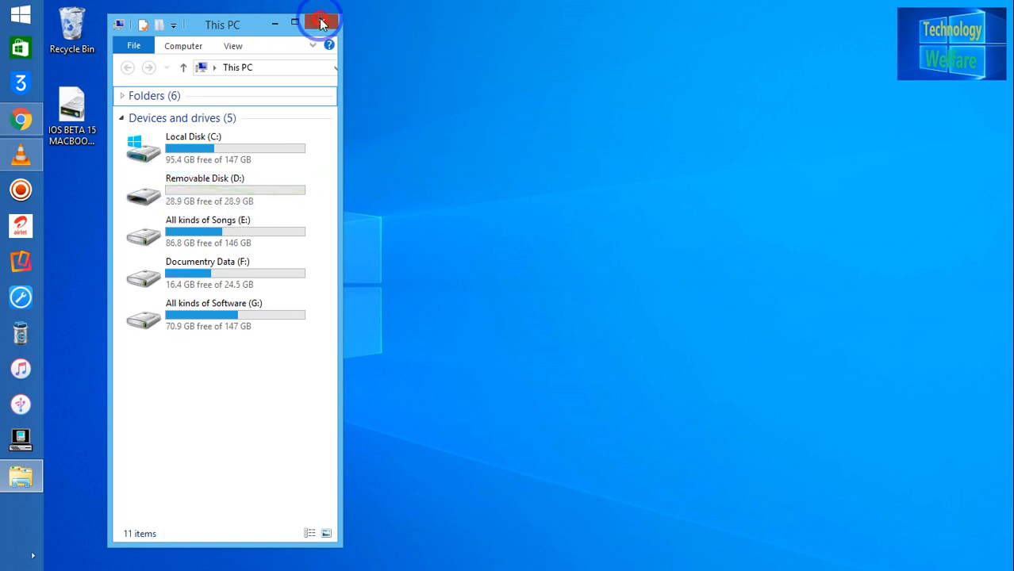
pyautogui.click(316, 22)
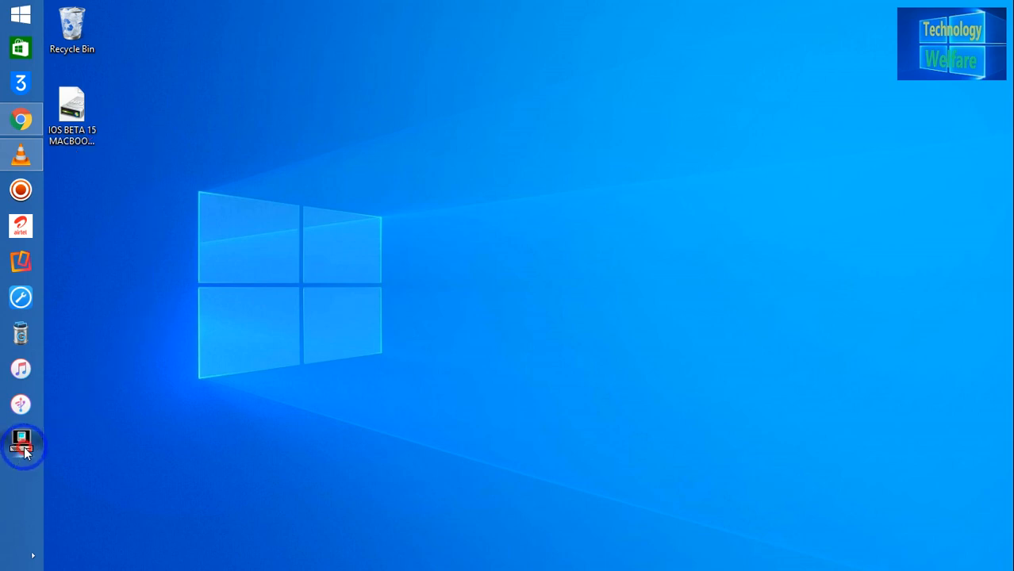
# - Launch TransMac and run the trial past its countdown to list the SanDisk drive
pyautogui.click(20, 445)
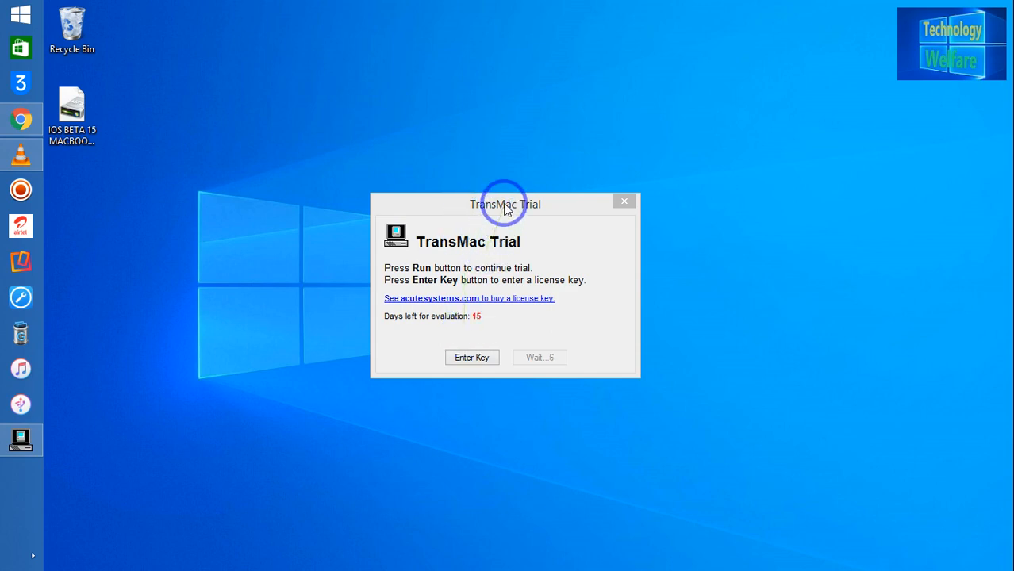
pyautogui.moveTo(505, 204); pyautogui.dragTo(429, 119)
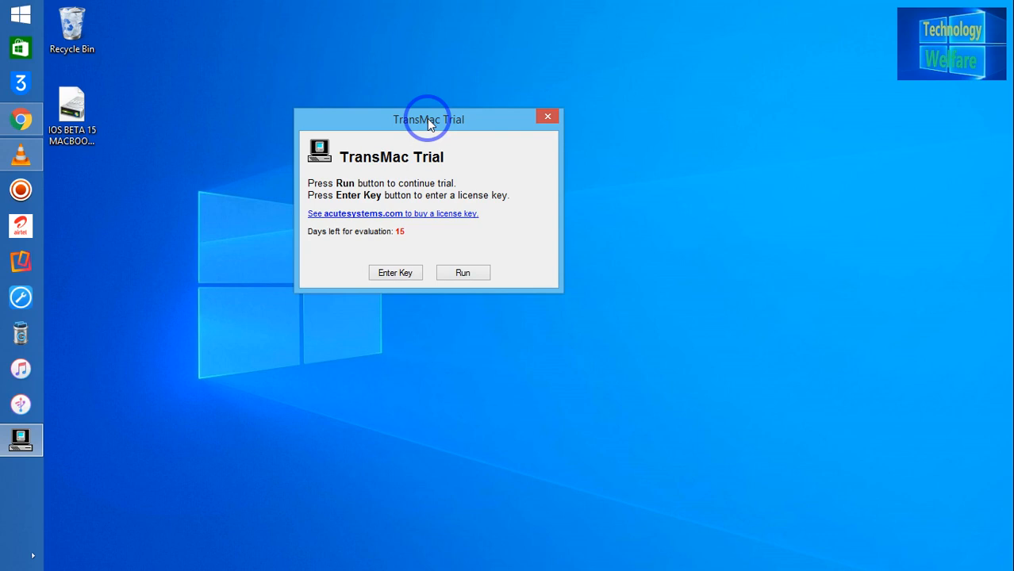
pyautogui.moveTo(360, 230)
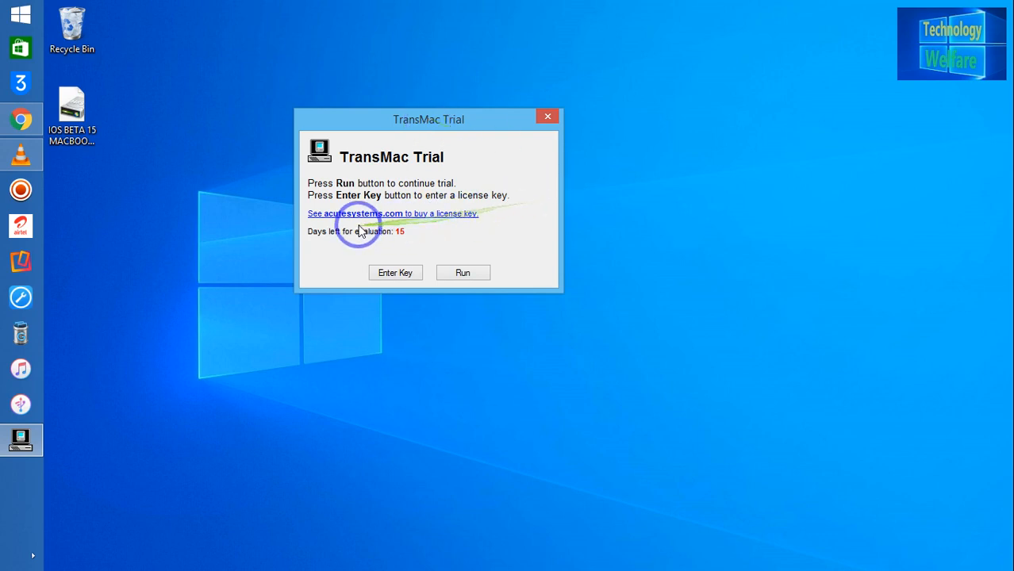
pyautogui.click(462, 272)
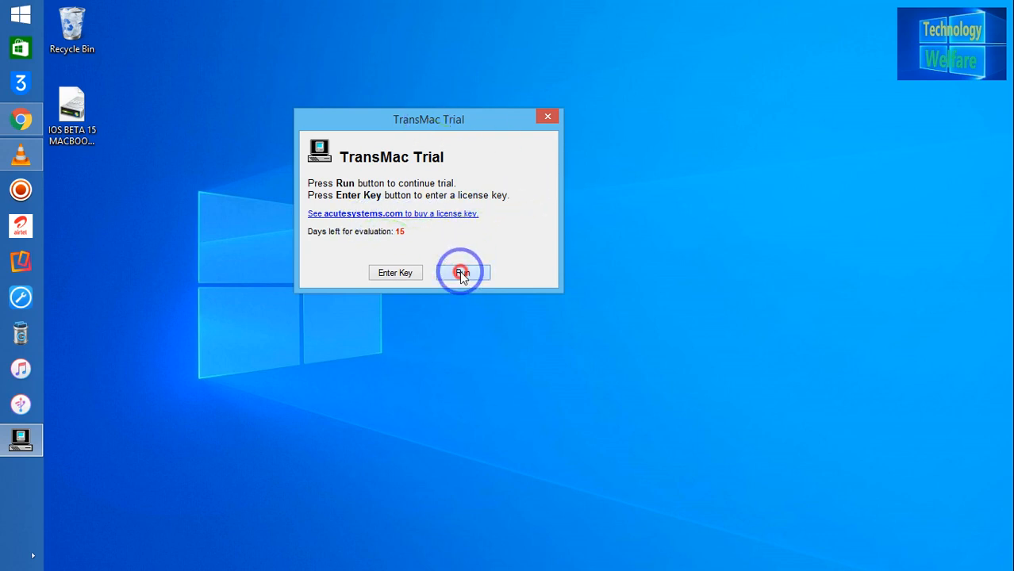
pyautogui.click(461, 272)
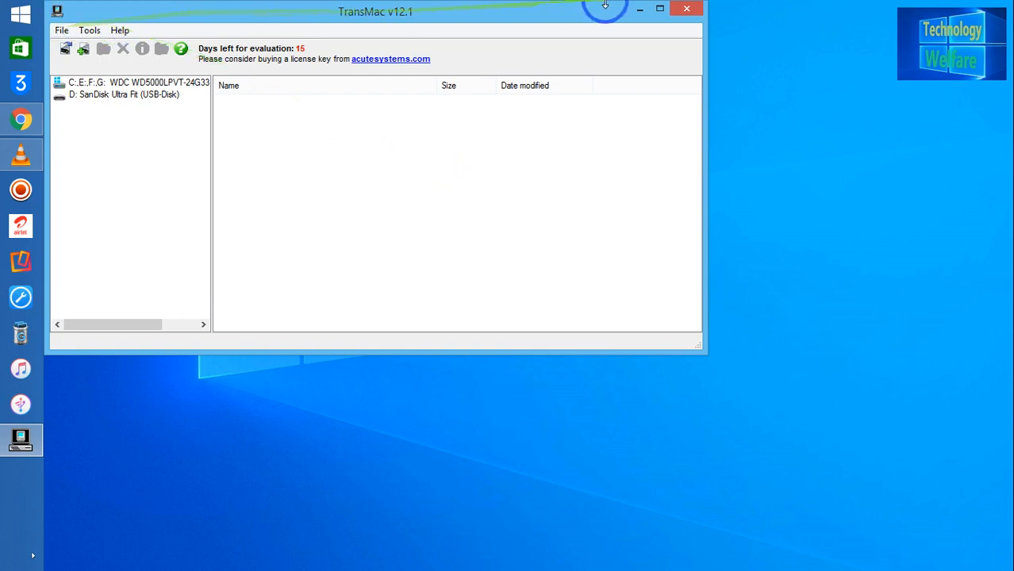
pyautogui.click(682, 9)
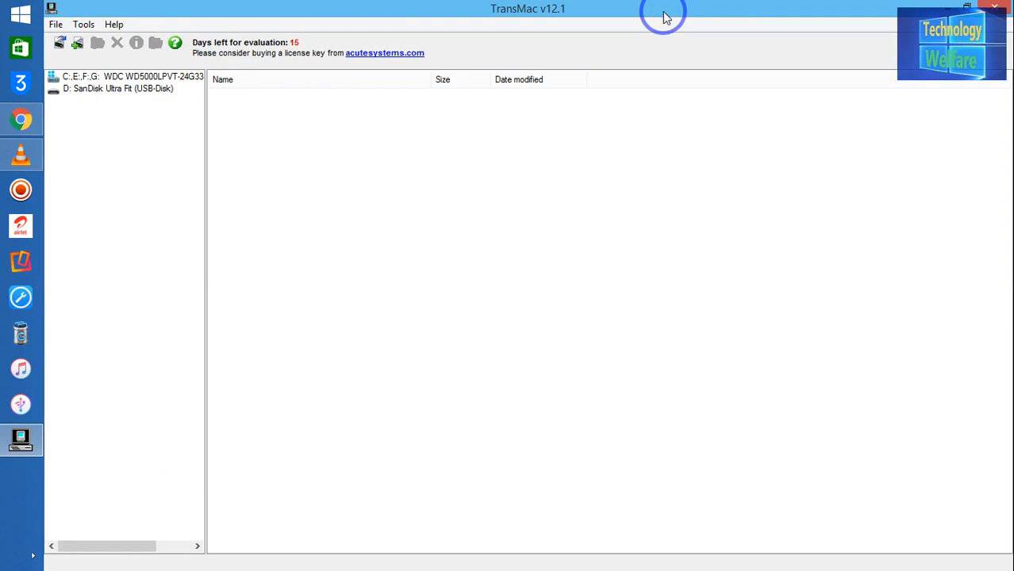
pyautogui.click(50, 19)
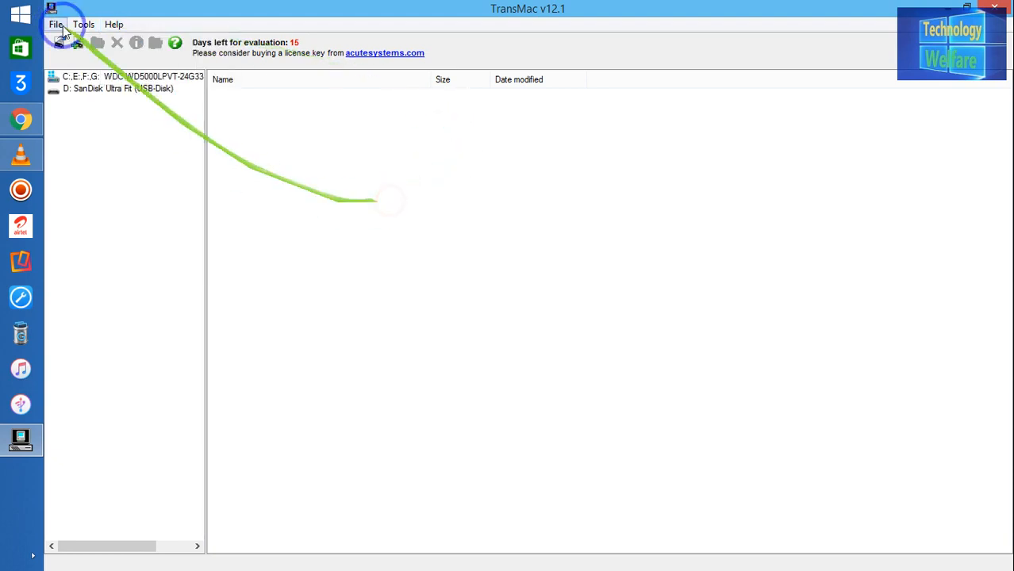
pyautogui.click(57, 26)
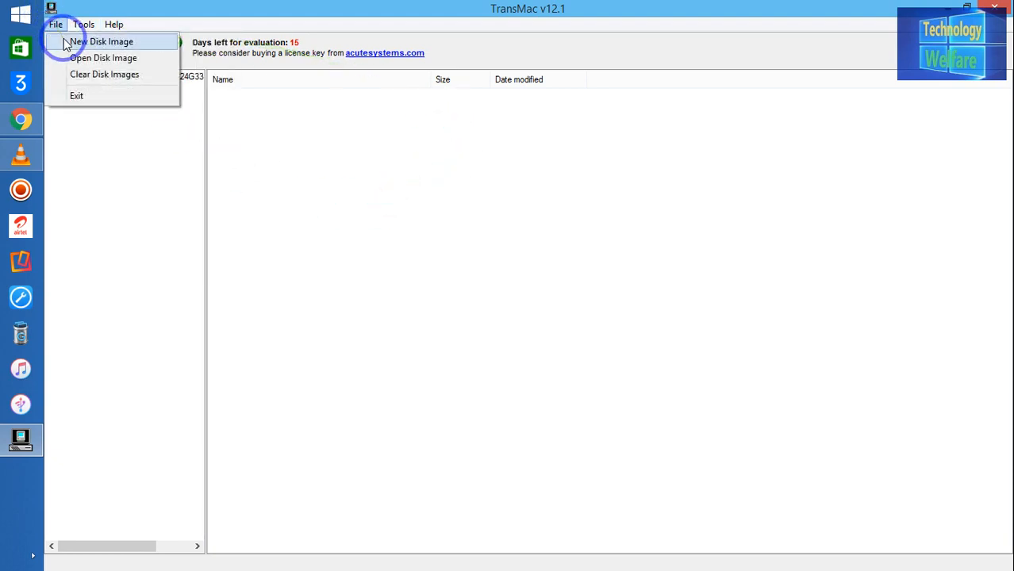
pyautogui.moveTo(179, 64)
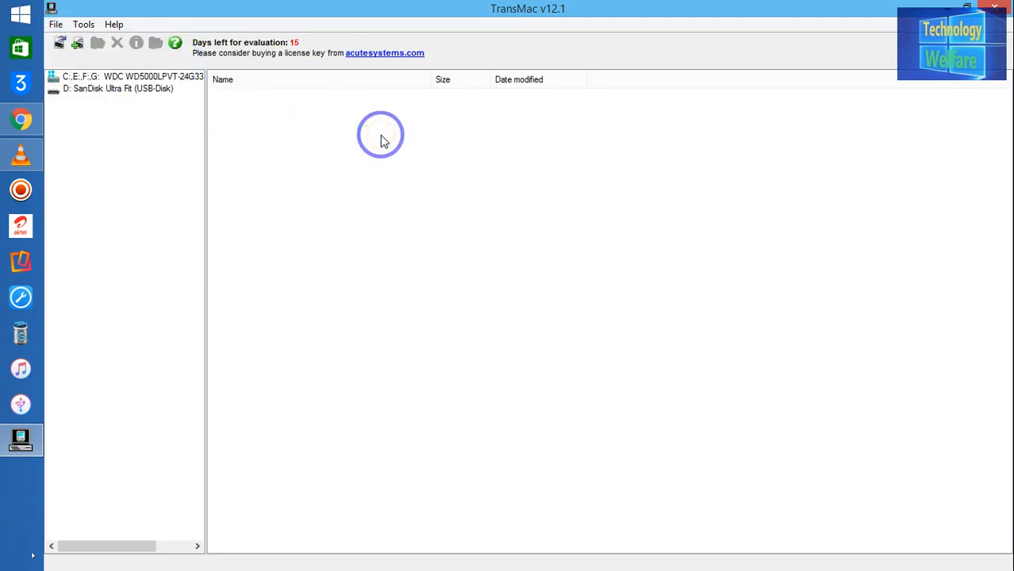
pyautogui.click(119, 90)
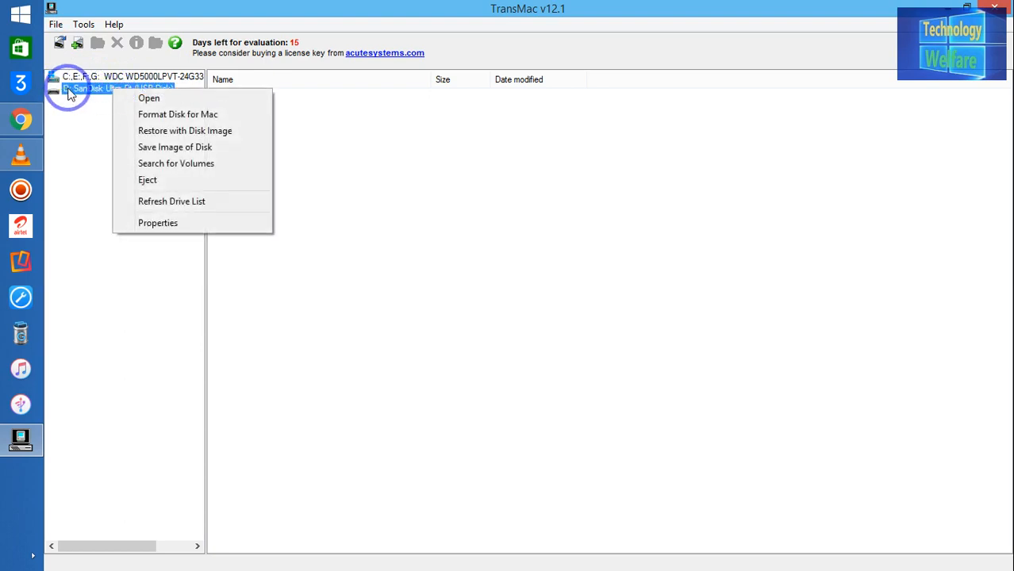
pyautogui.moveTo(488, 236)
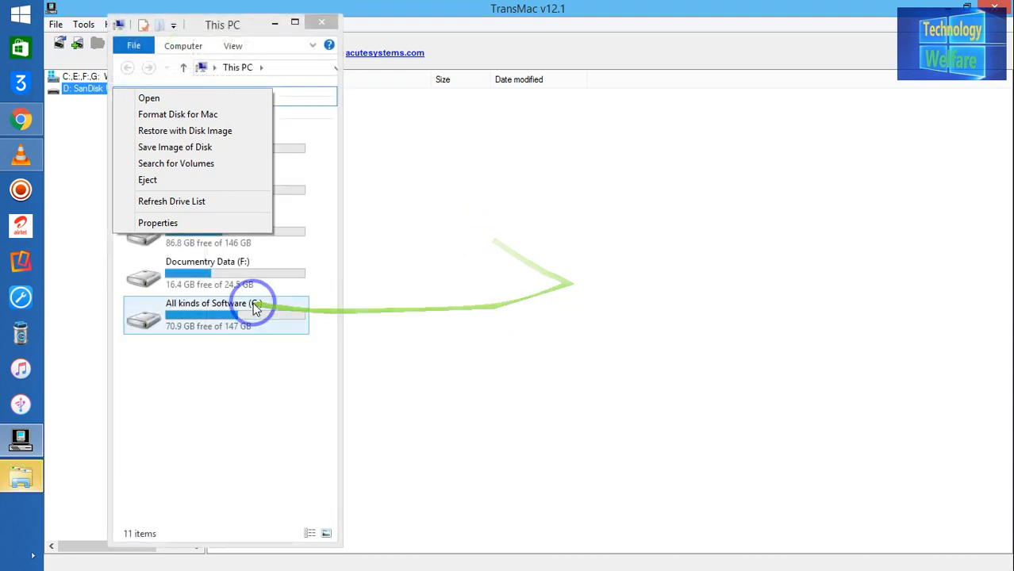
pyautogui.click(215, 190)
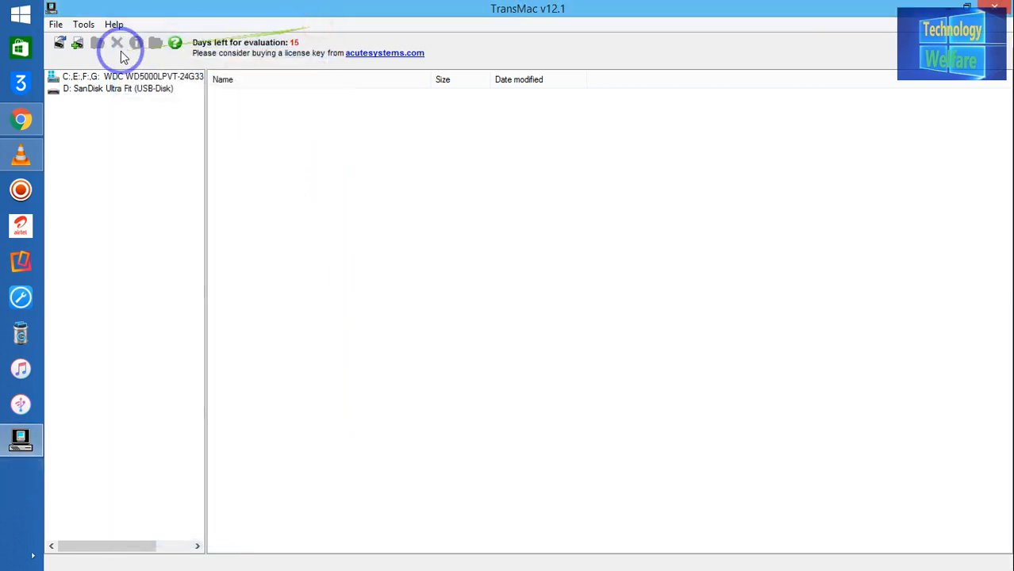
pyautogui.click(119, 94)
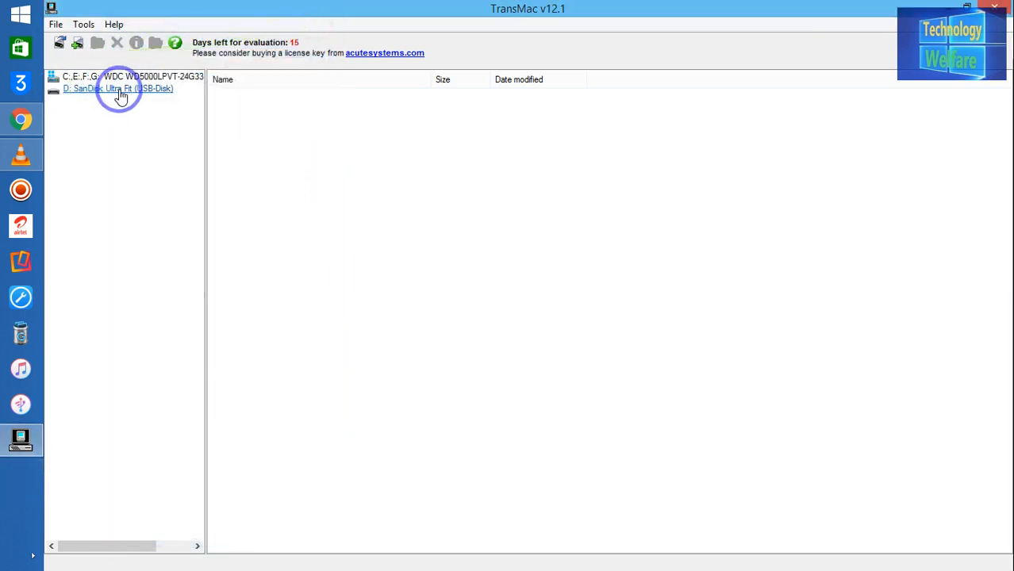
# - Choose Restore with Disk Image on the SanDisk drive and restart TransMac as Administrator
pyautogui.rightClick(119, 87)
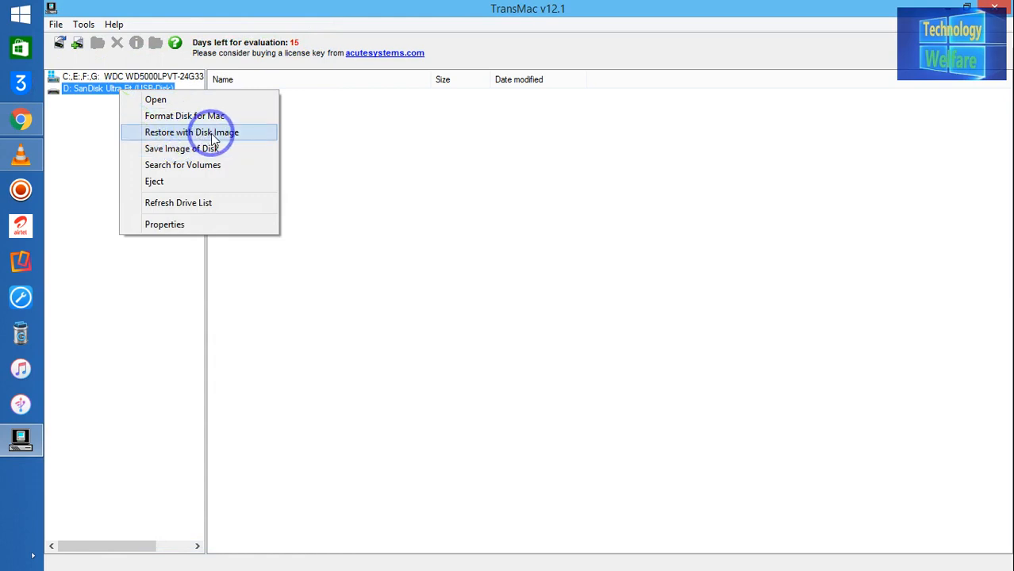
pyautogui.moveTo(212, 117)
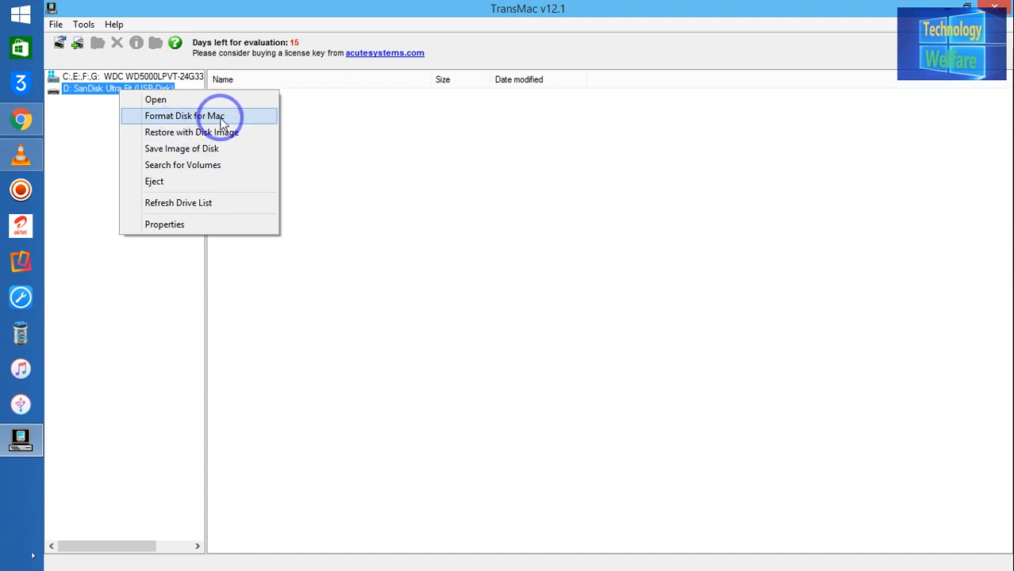
pyautogui.moveTo(210, 133)
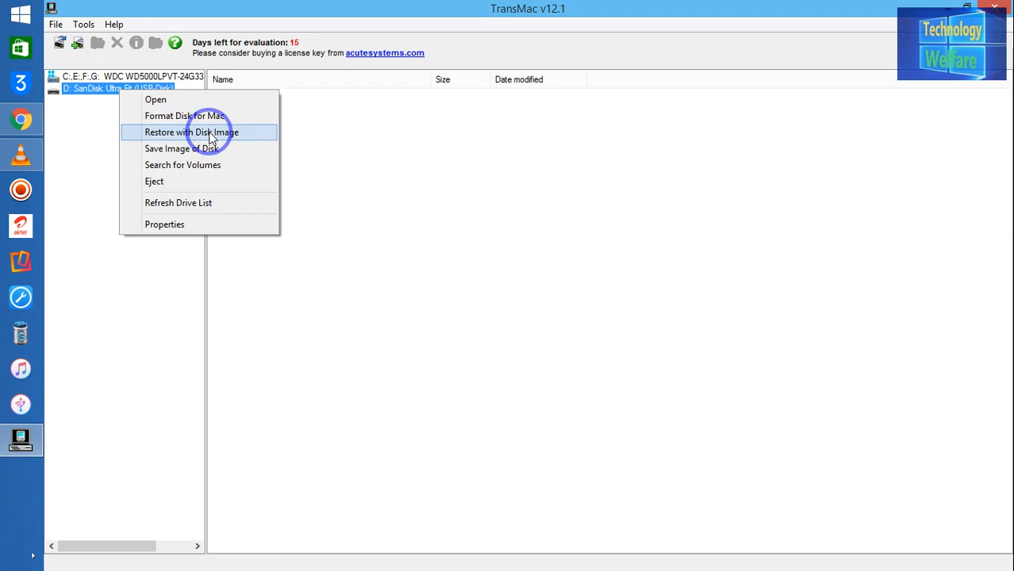
pyautogui.click(199, 132)
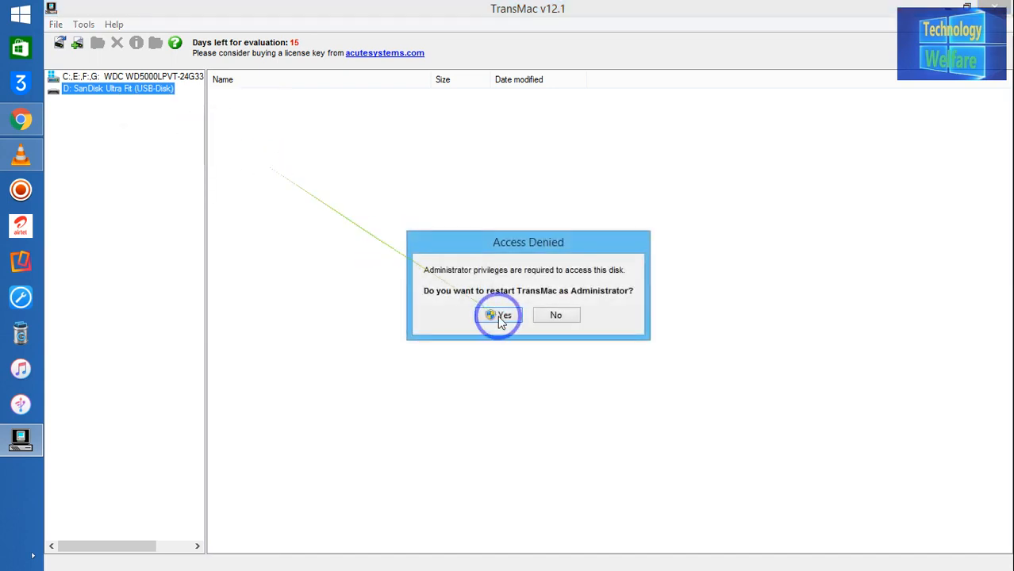
pyautogui.moveTo(445, 302)
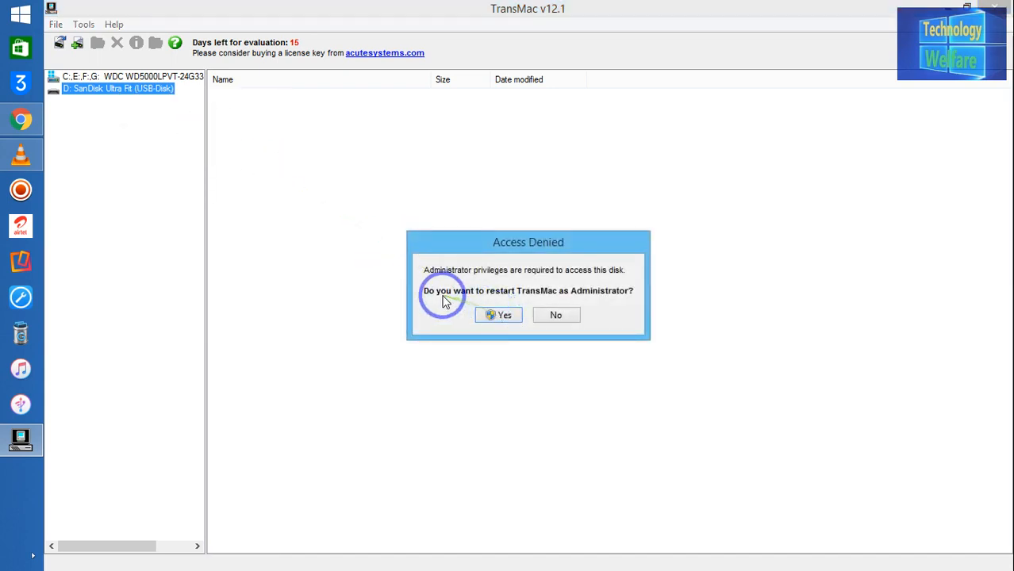
pyautogui.moveTo(462, 295)
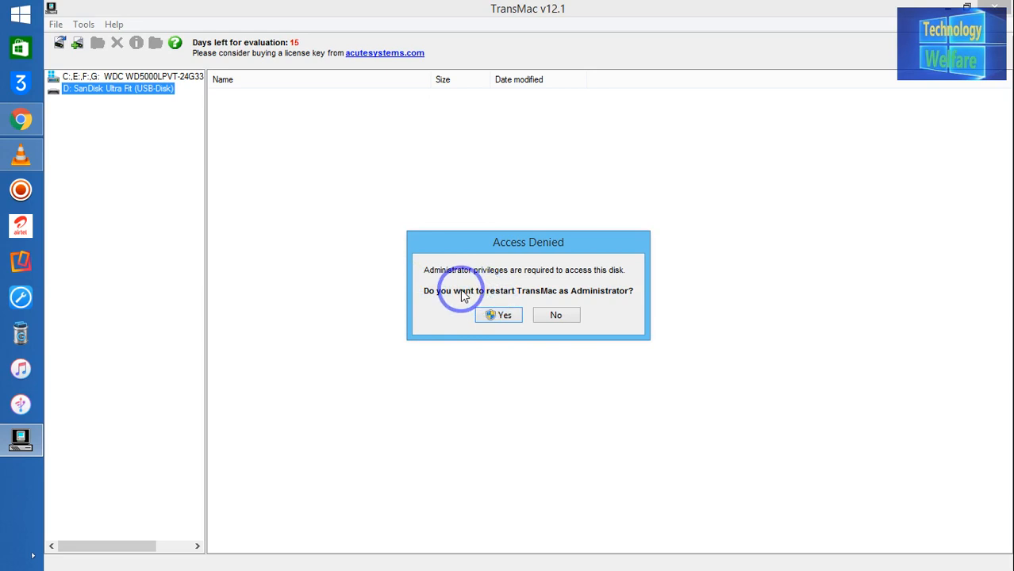
pyautogui.moveTo(553, 300)
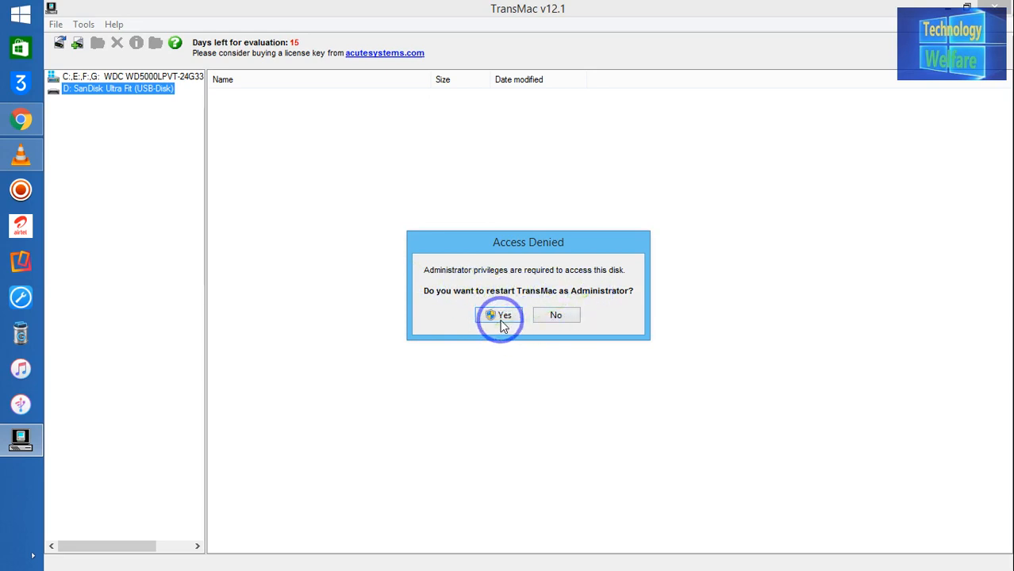
pyautogui.click(501, 315)
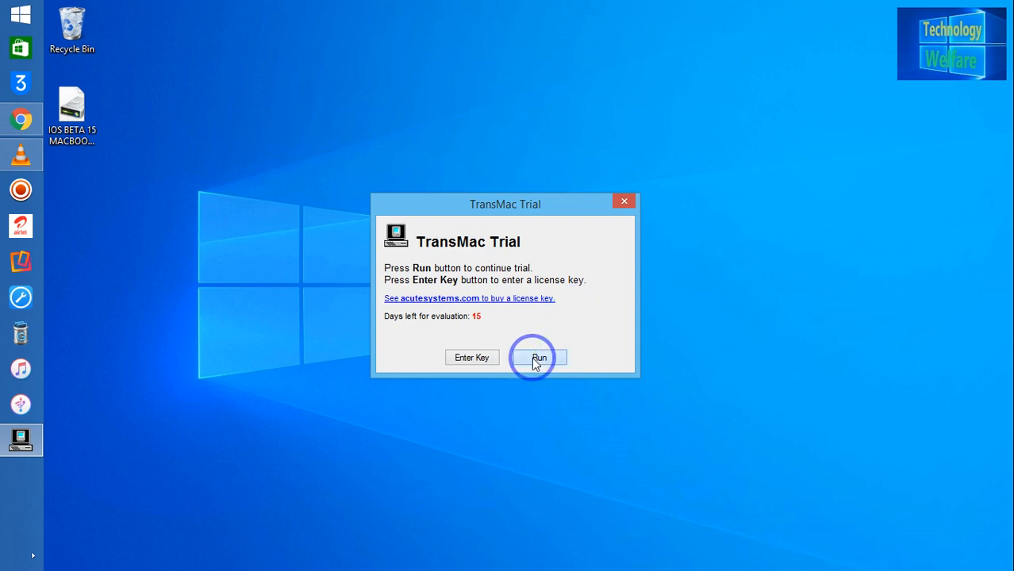
# - Run the trial, then choose Restore with Disk Image on the SanDisk drive
pyautogui.click(552, 357)
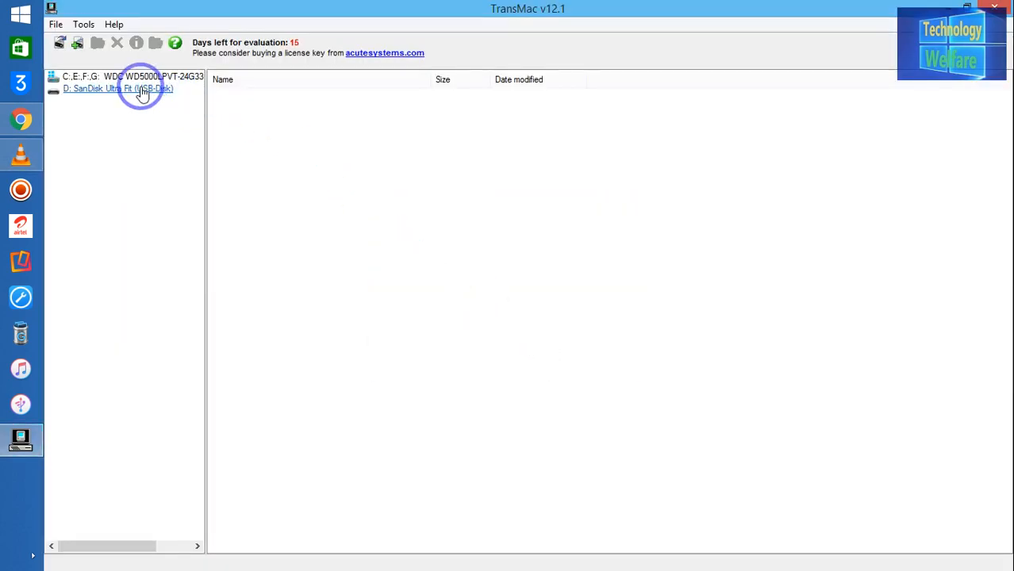
pyautogui.rightClick(117, 88)
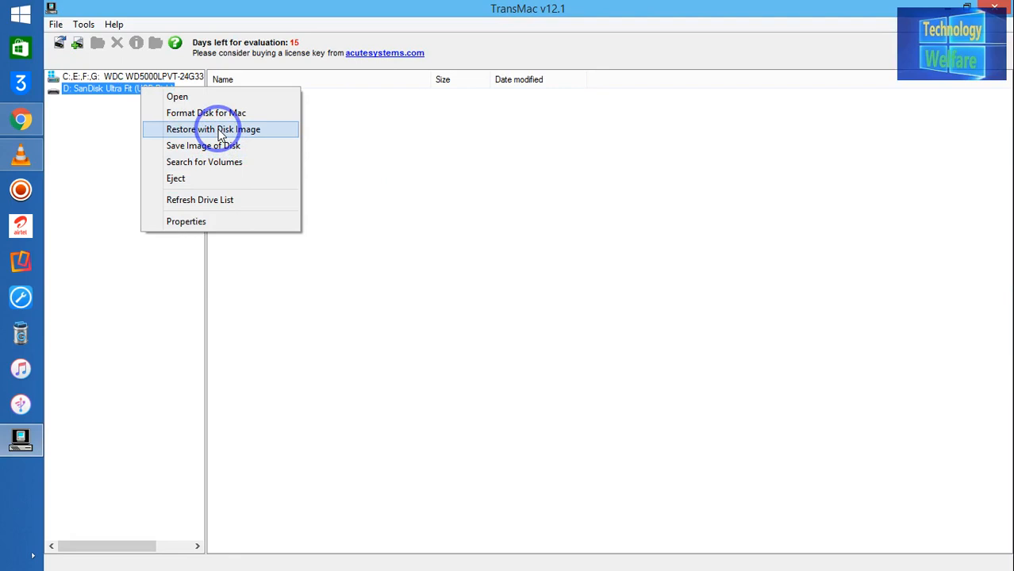
pyautogui.click(212, 129)
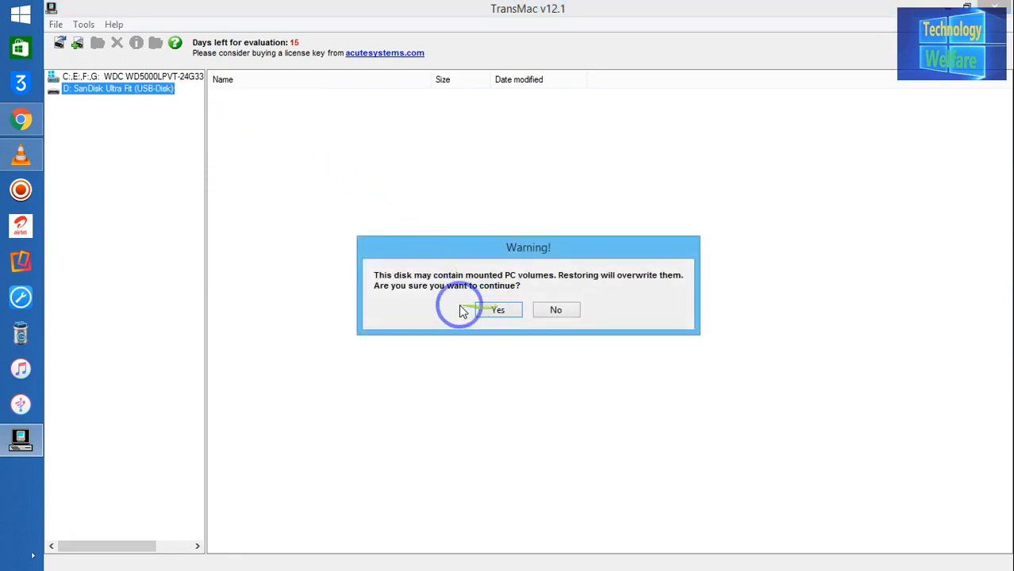
pyautogui.moveTo(455, 278)
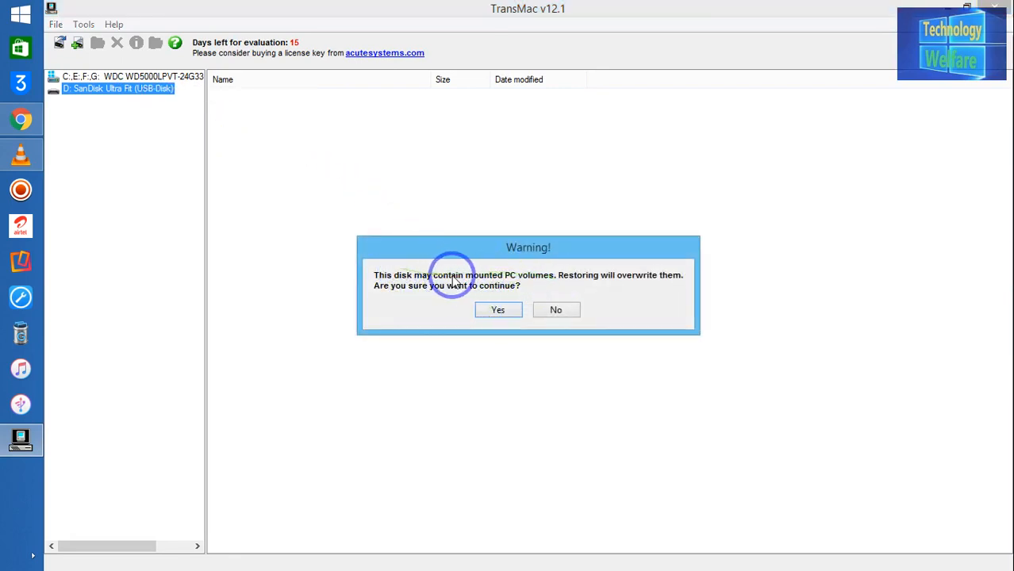
pyautogui.moveTo(502, 278)
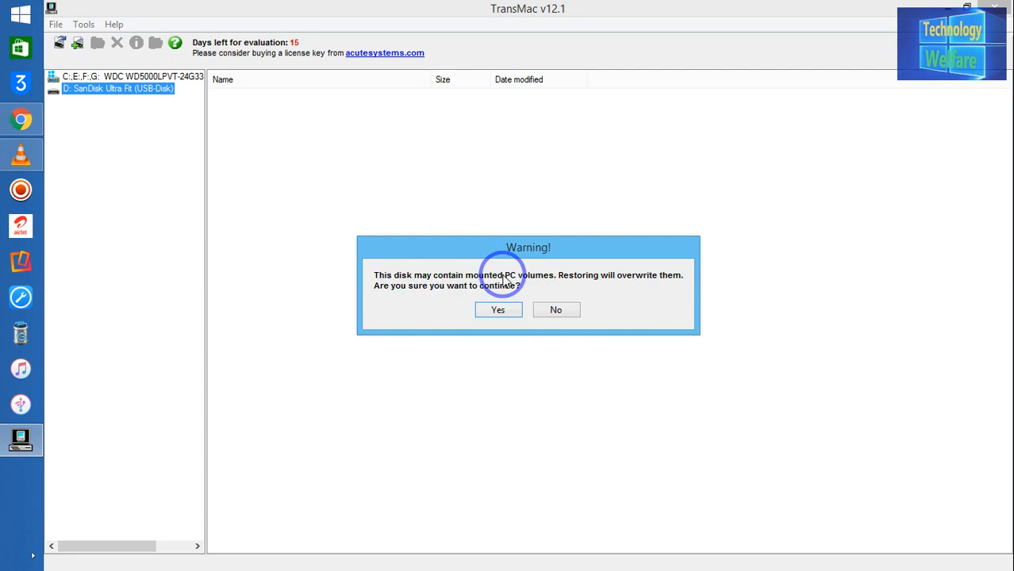
pyautogui.moveTo(581, 284)
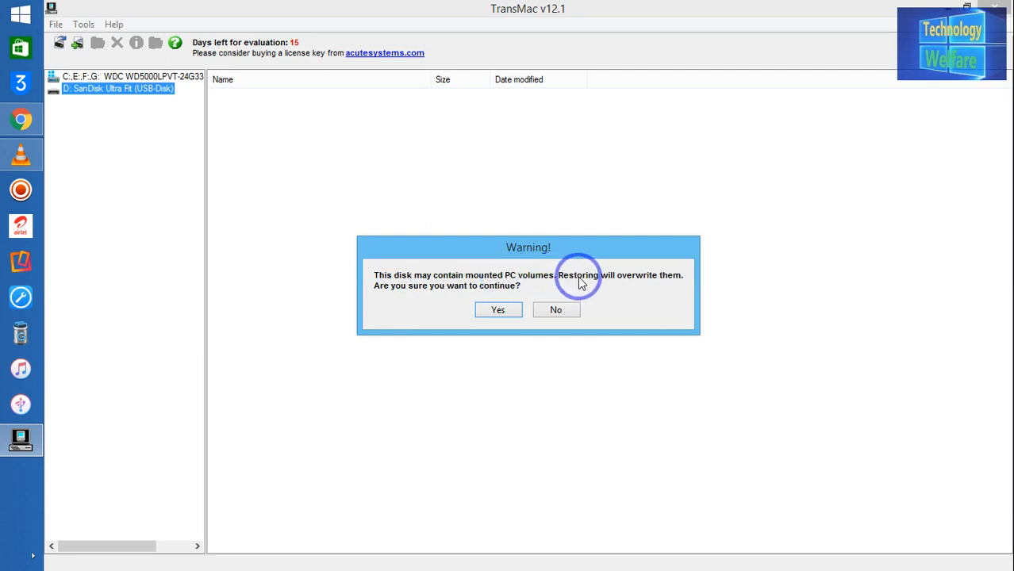
pyautogui.moveTo(647, 289)
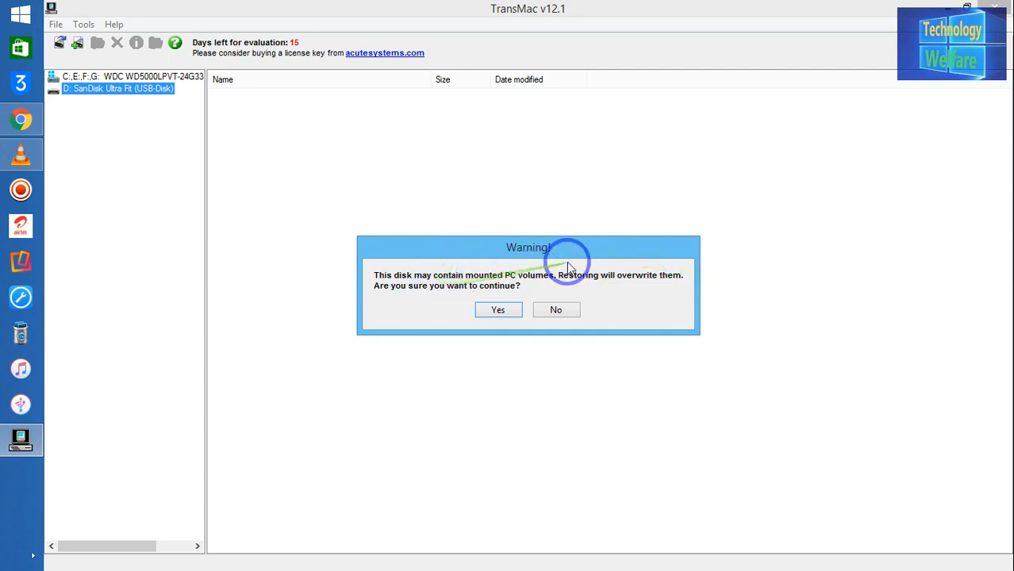
# - Accept the overwrite warning and select IOS BETA 15 MACBOOK DMG File.dmg as the image
pyautogui.click(497, 309)
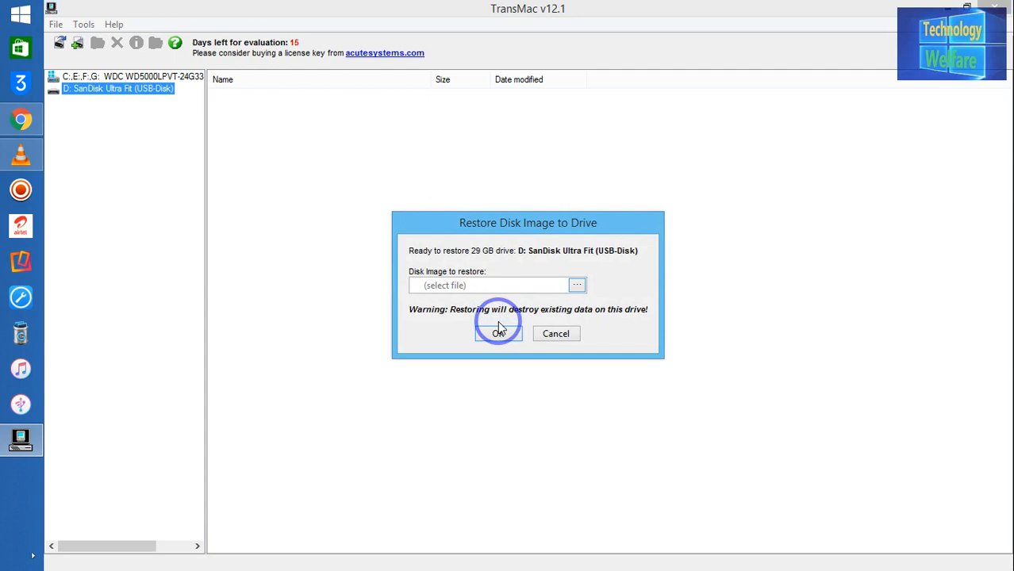
pyautogui.click(577, 285)
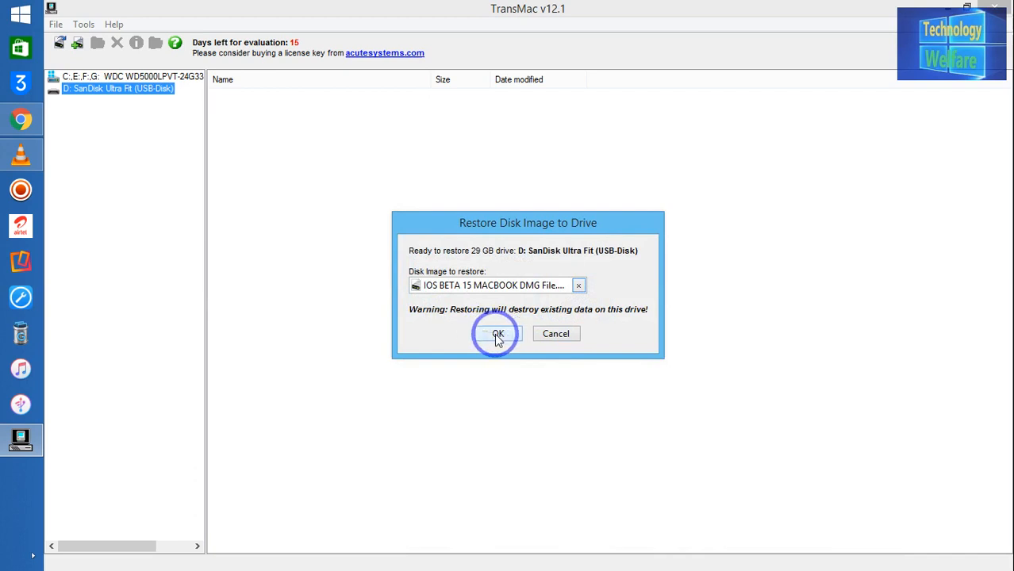
pyautogui.click(498, 334)
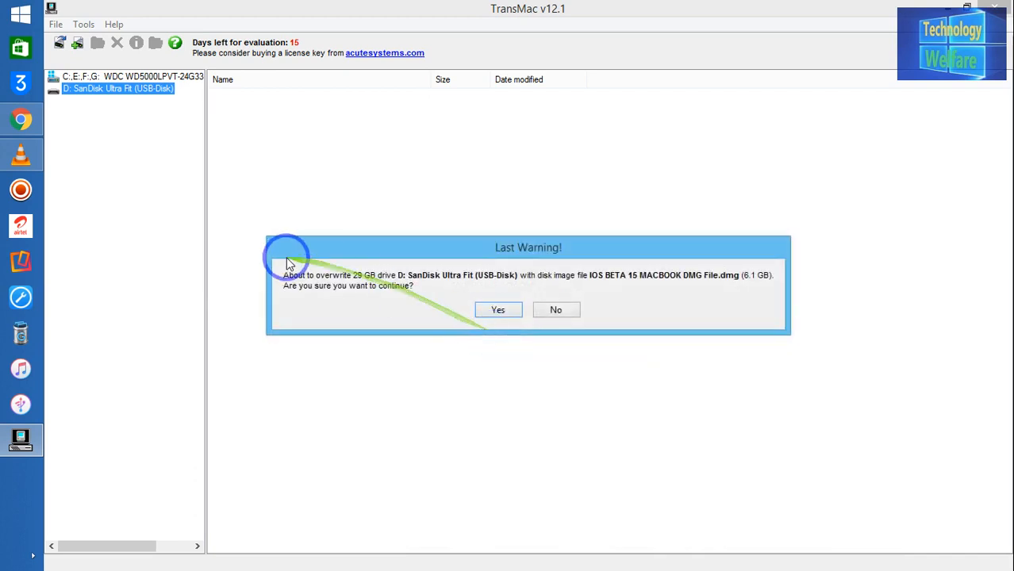
pyautogui.moveTo(385, 286)
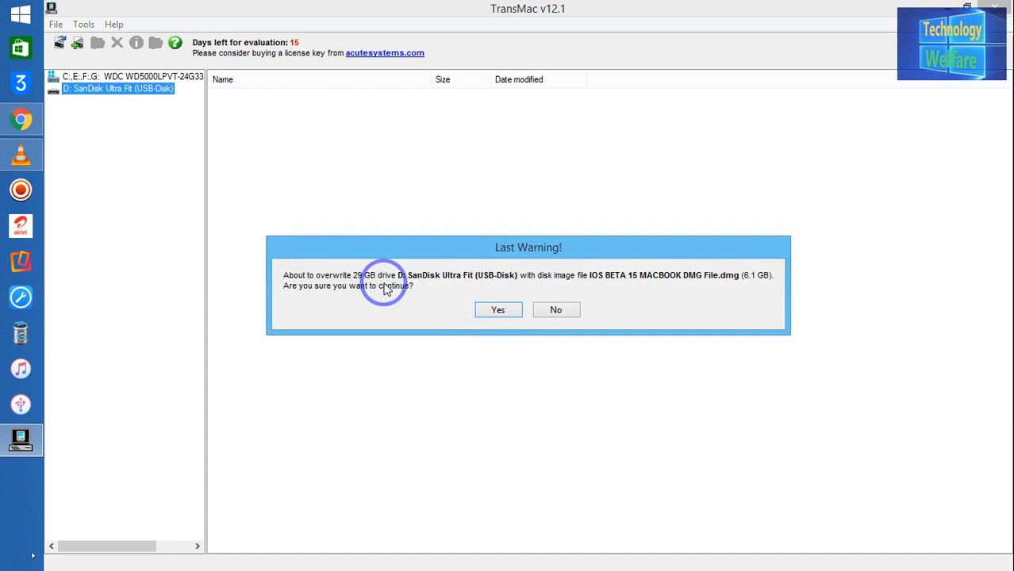
pyautogui.moveTo(391, 296)
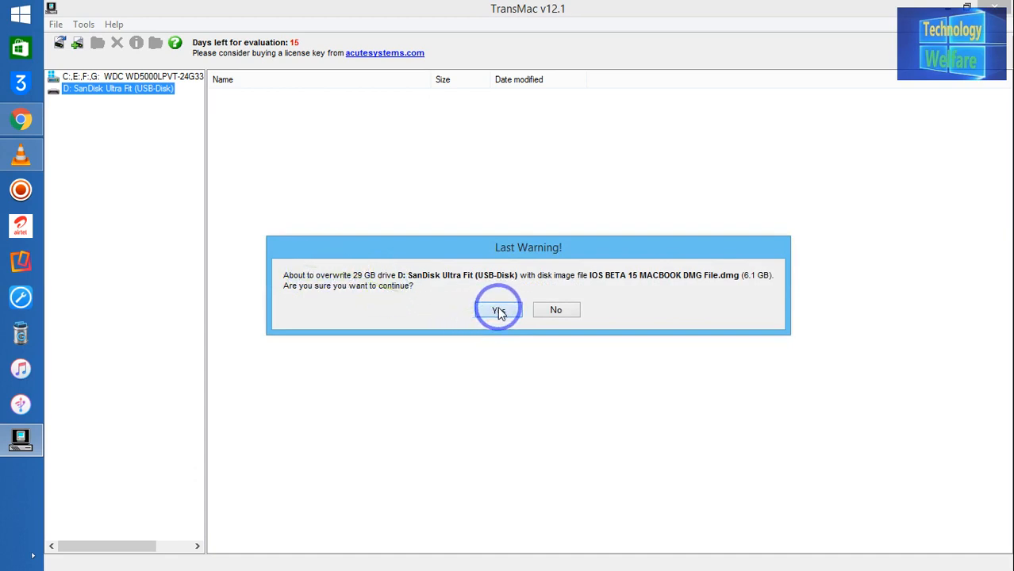
# - Approve the Last Warning so the SanDisk drive starts formatting and restoring
pyautogui.click(498, 309)
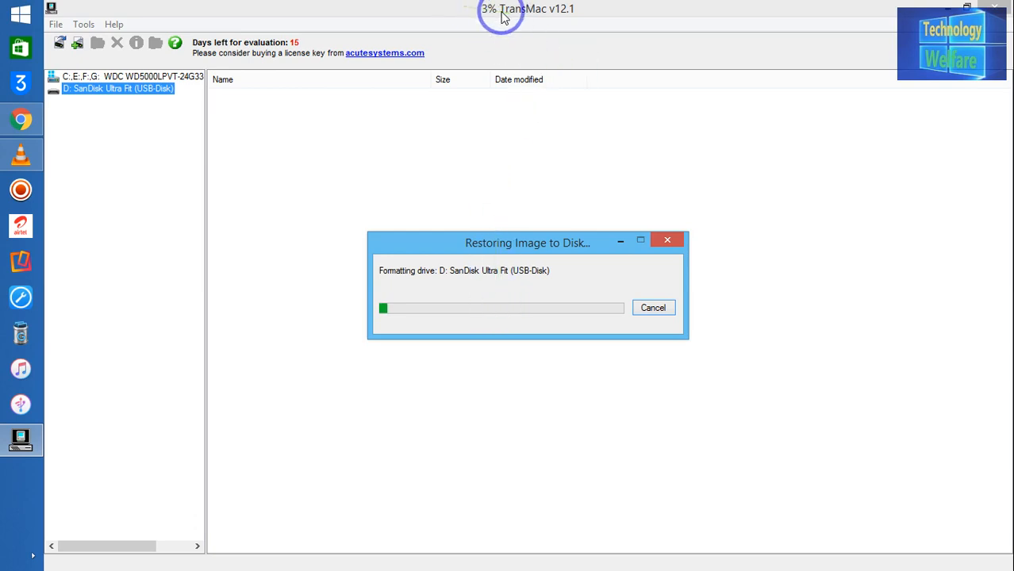
pyautogui.moveTo(704, 174)
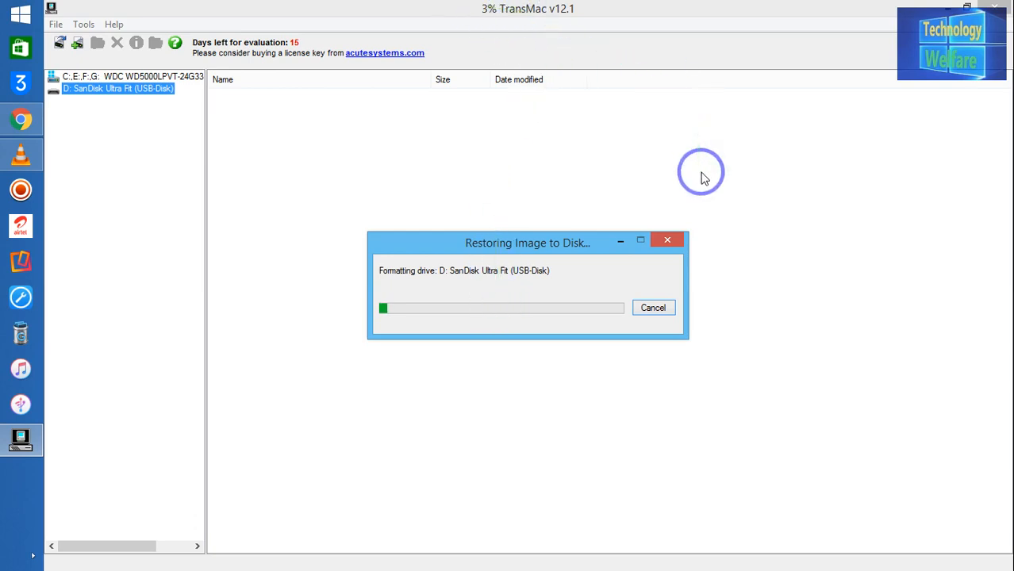